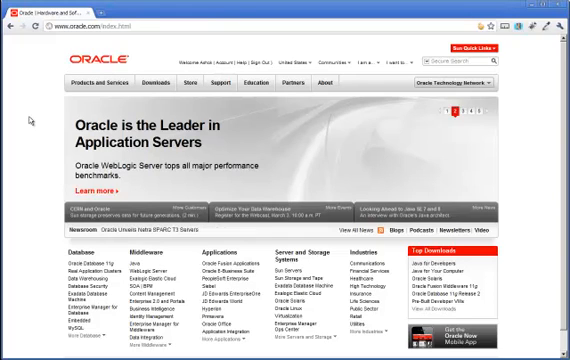
{"action": "mouse_move", "coordinate": [38, 152]}
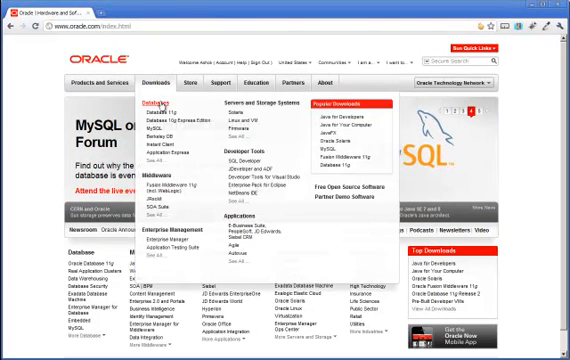
Step: Go to the Oracle Database software downloads page from the Downloads menu
{"action": "left_click", "coordinate": [146, 100]}
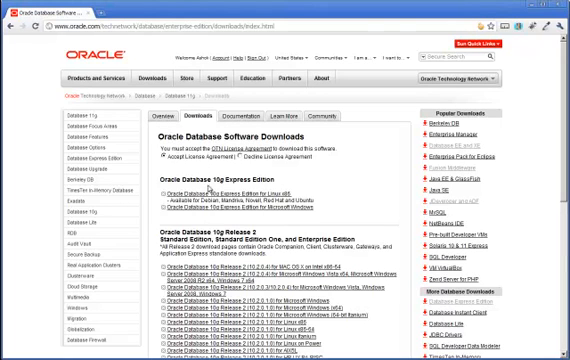
{"action": "mouse_move", "coordinate": [224, 244]}
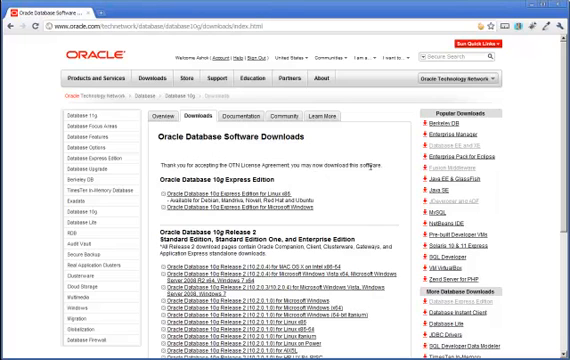
{"action": "scroll", "scroll_direction": "down", "scroll_amount": 3}
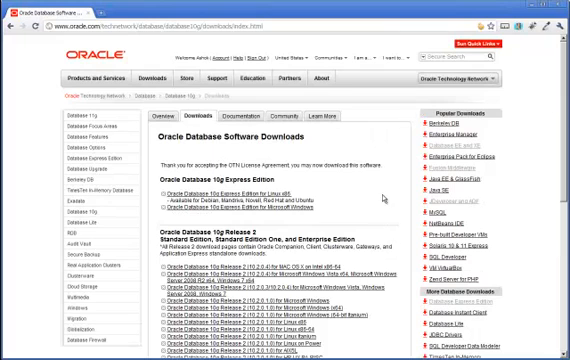
{"action": "mouse_move", "coordinate": [384, 198]}
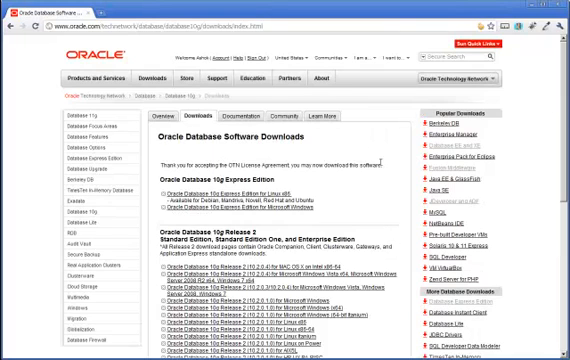